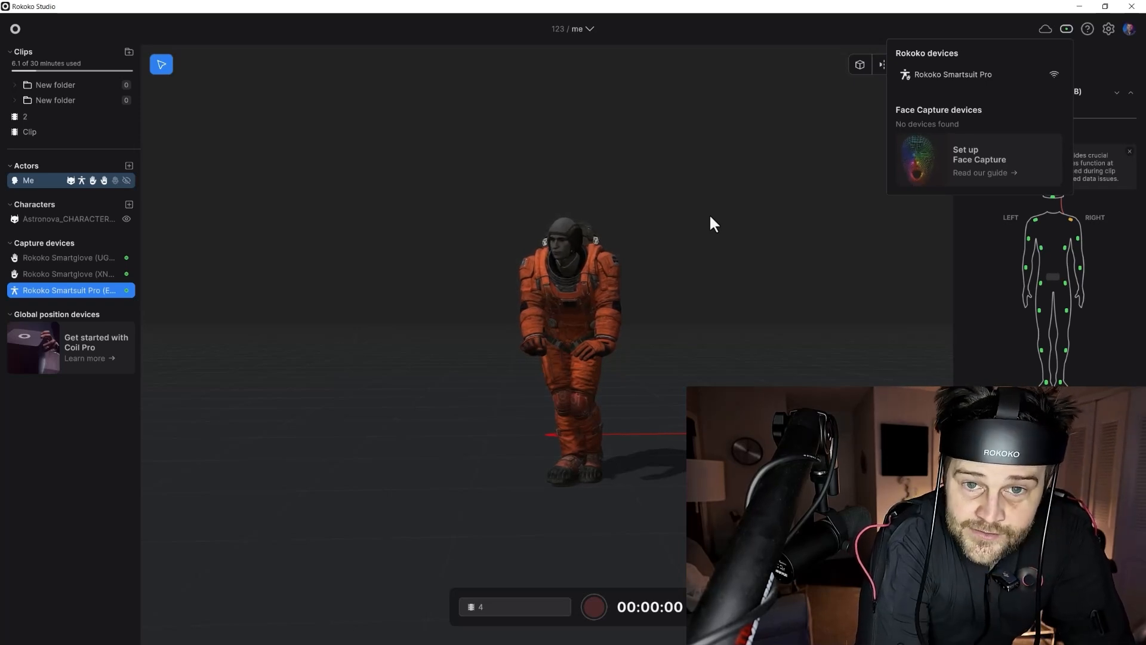
Pair the iPhone under Face Capture devices so it drives the blue mannequin's face.
{"action": "left_click", "coordinate": [594, 607]}
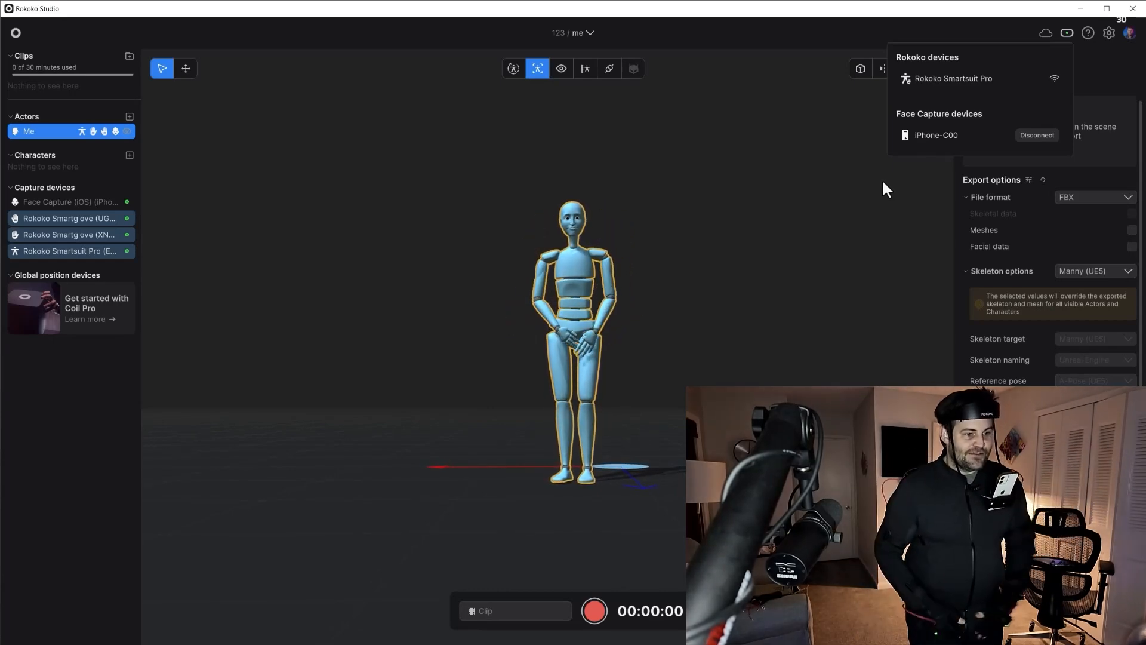
Start recording a clip of the mannequin following live body, hand and face motion.
{"action": "left_click", "coordinate": [593, 610]}
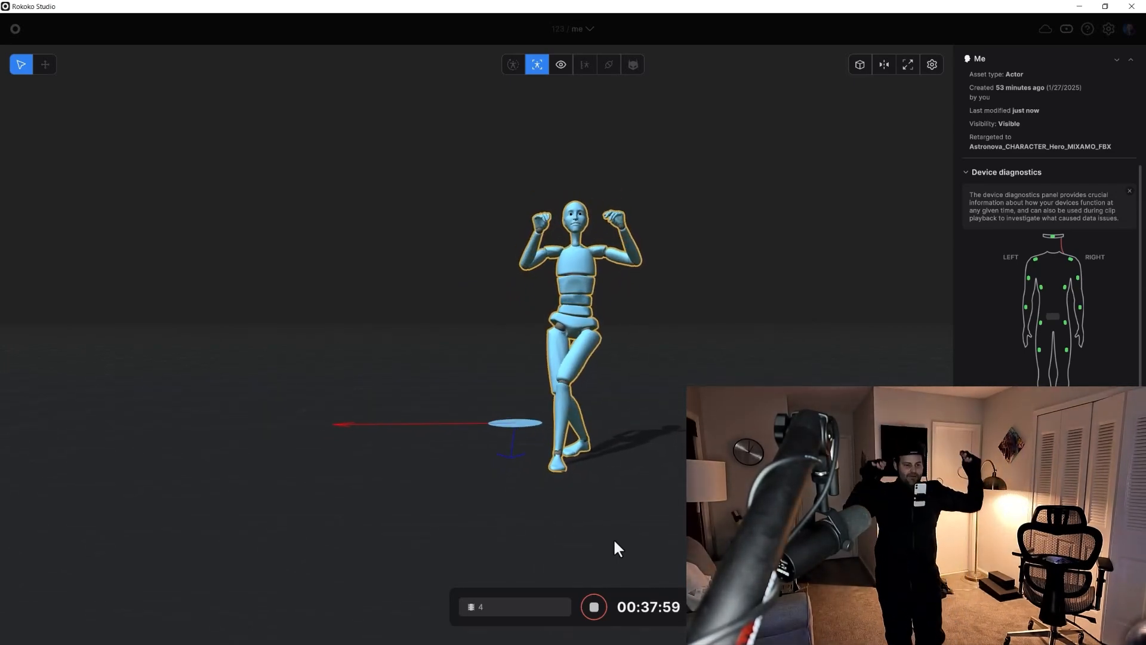
{"action": "left_click", "coordinate": [907, 65]}
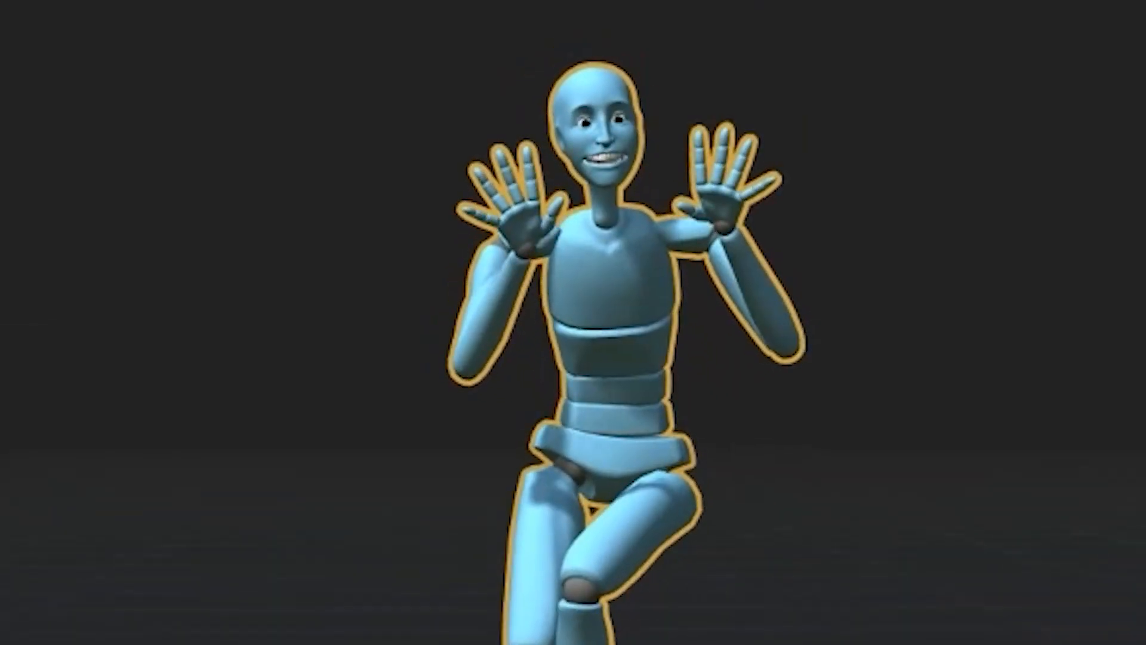